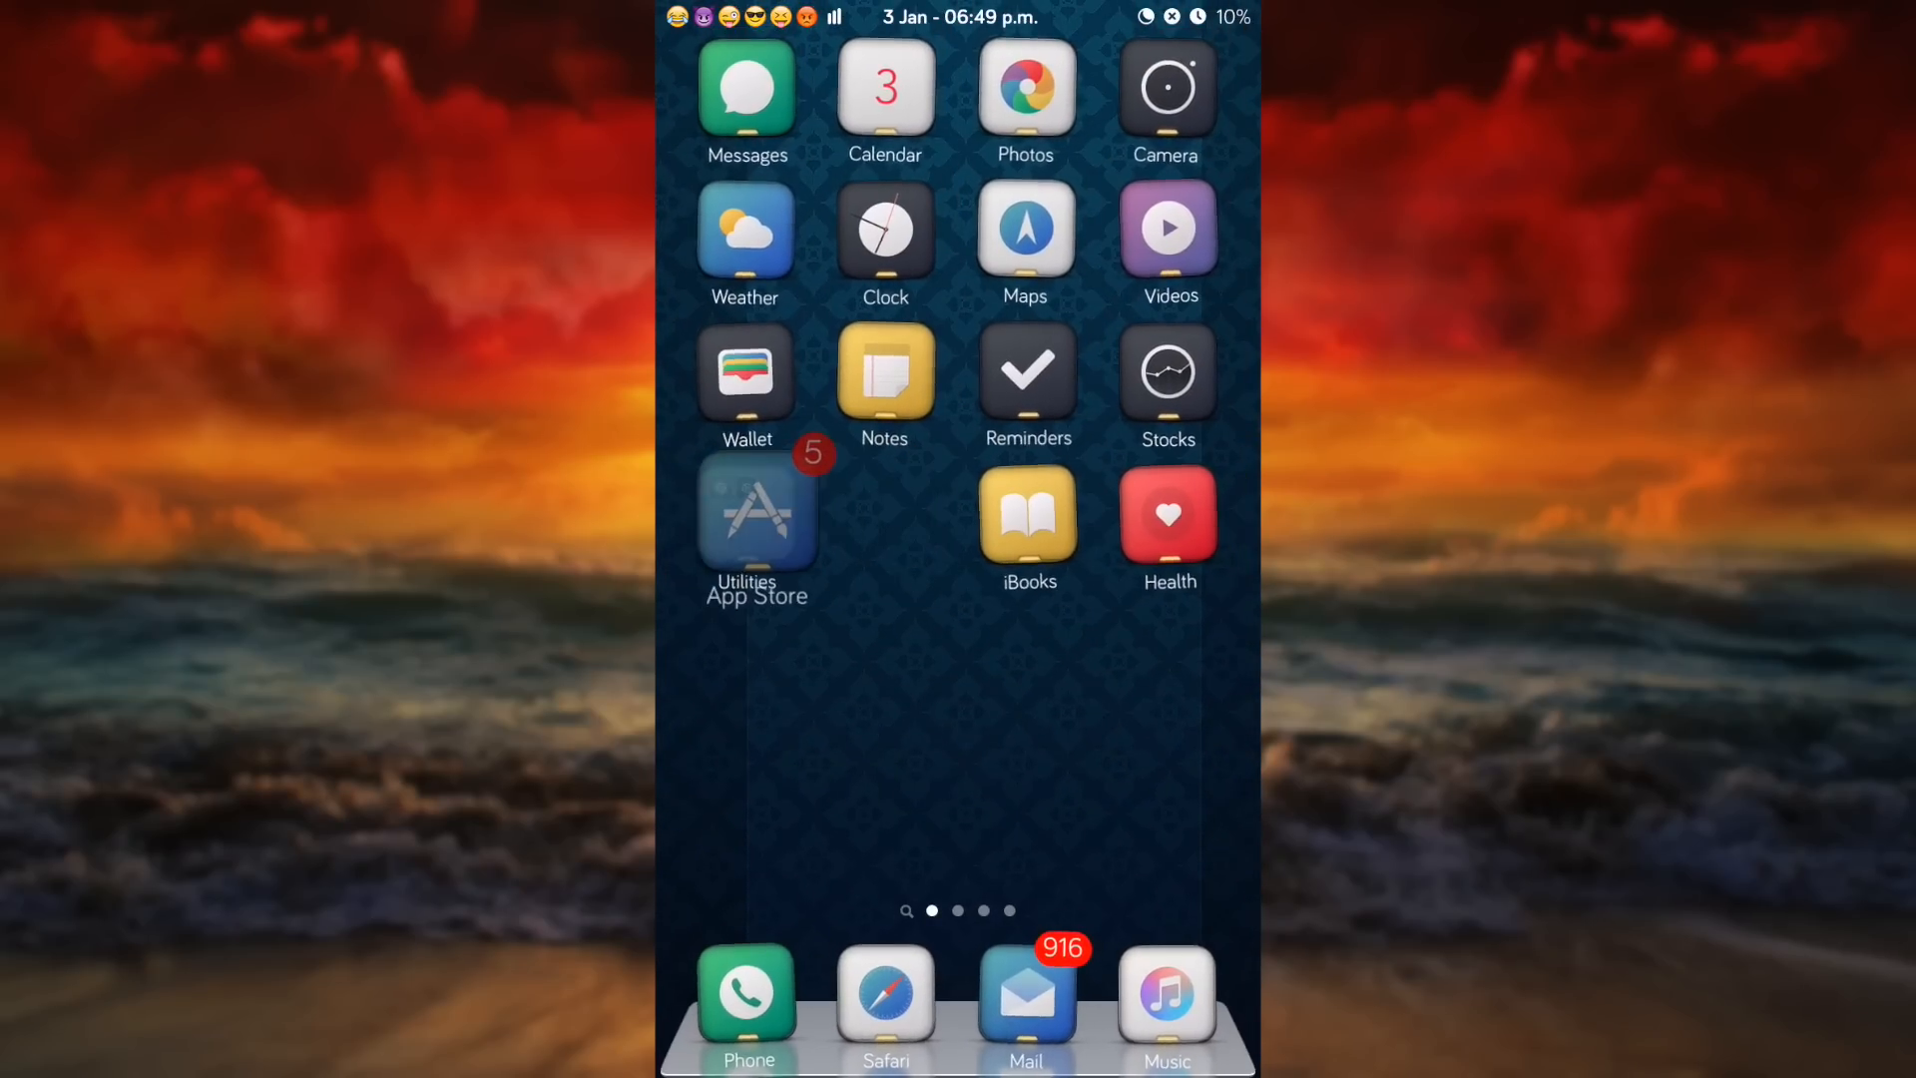
Open the Utilities folder while the icons are in jiggle mode.
left_click(755, 511)
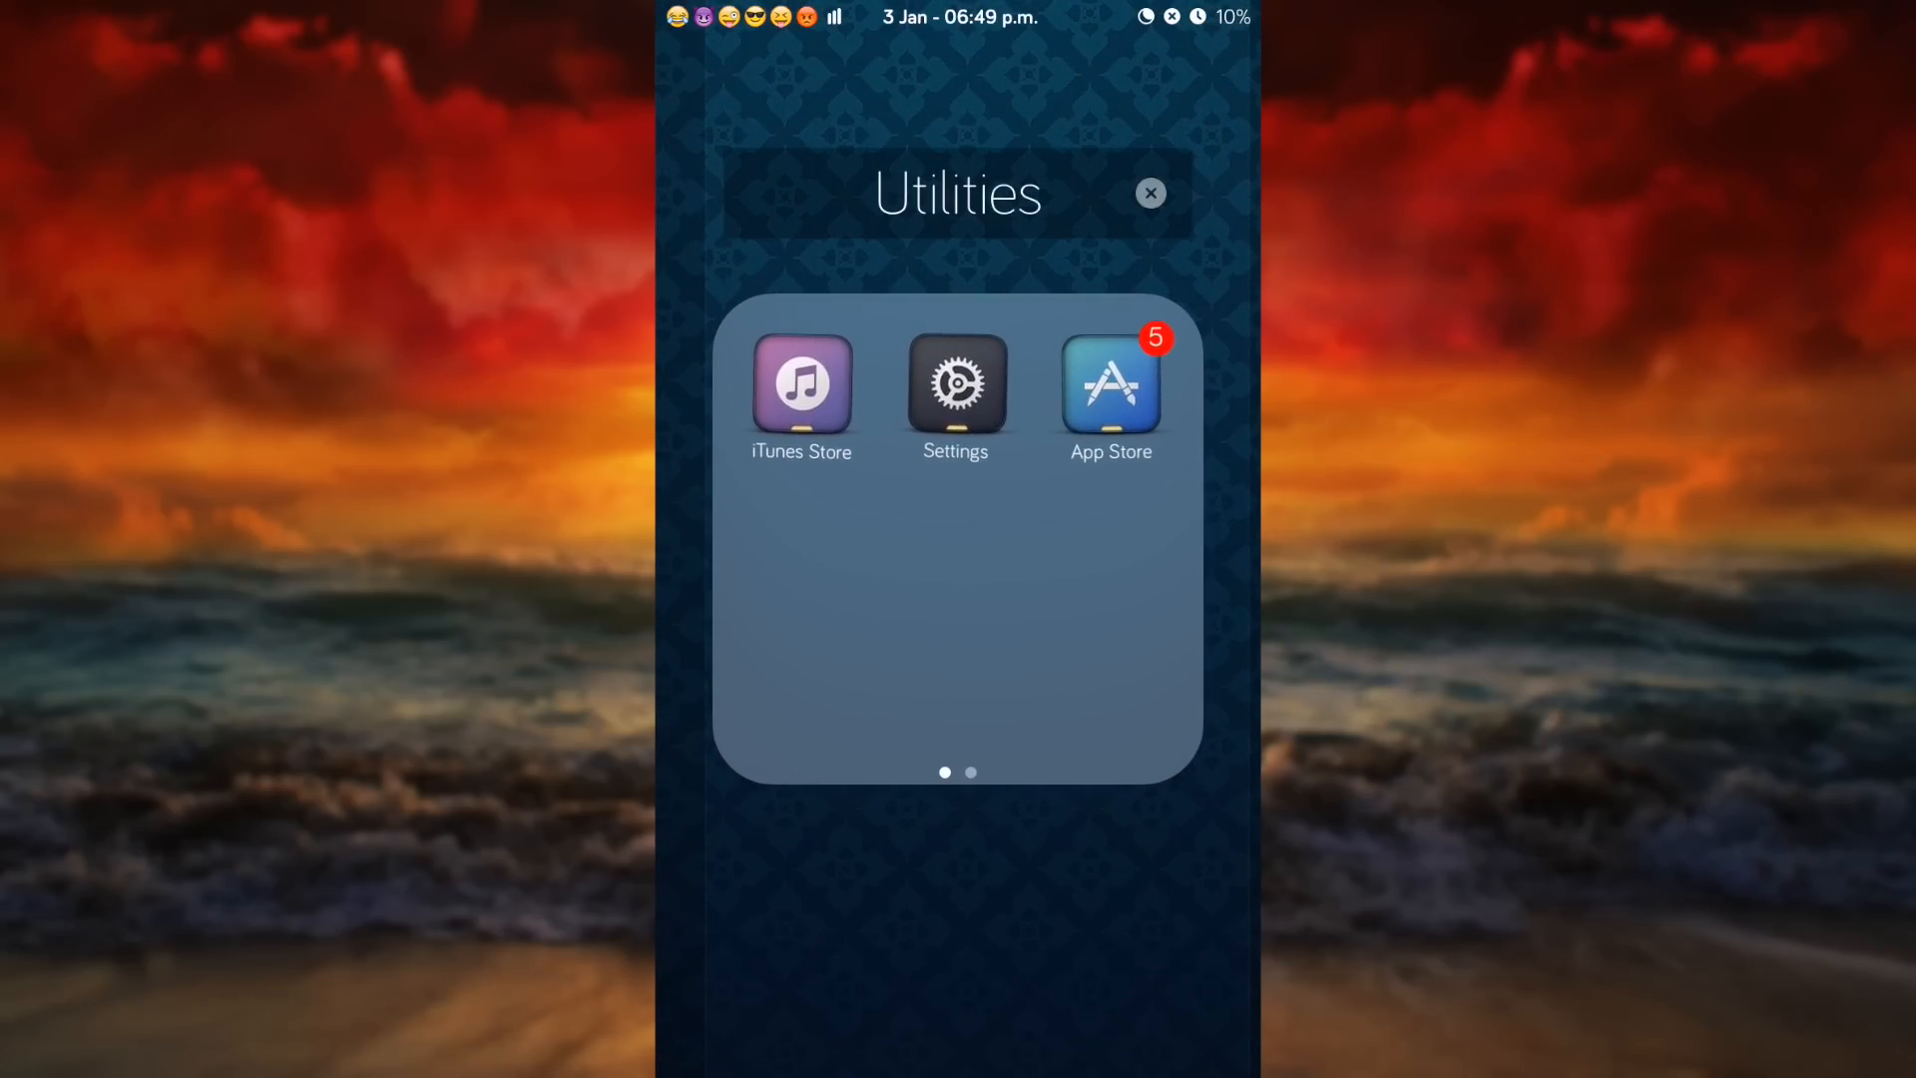
Drag App Store past the folder's page edge so it vanishes from Utilities.
left_click_drag(1110, 387, 1194, 513)
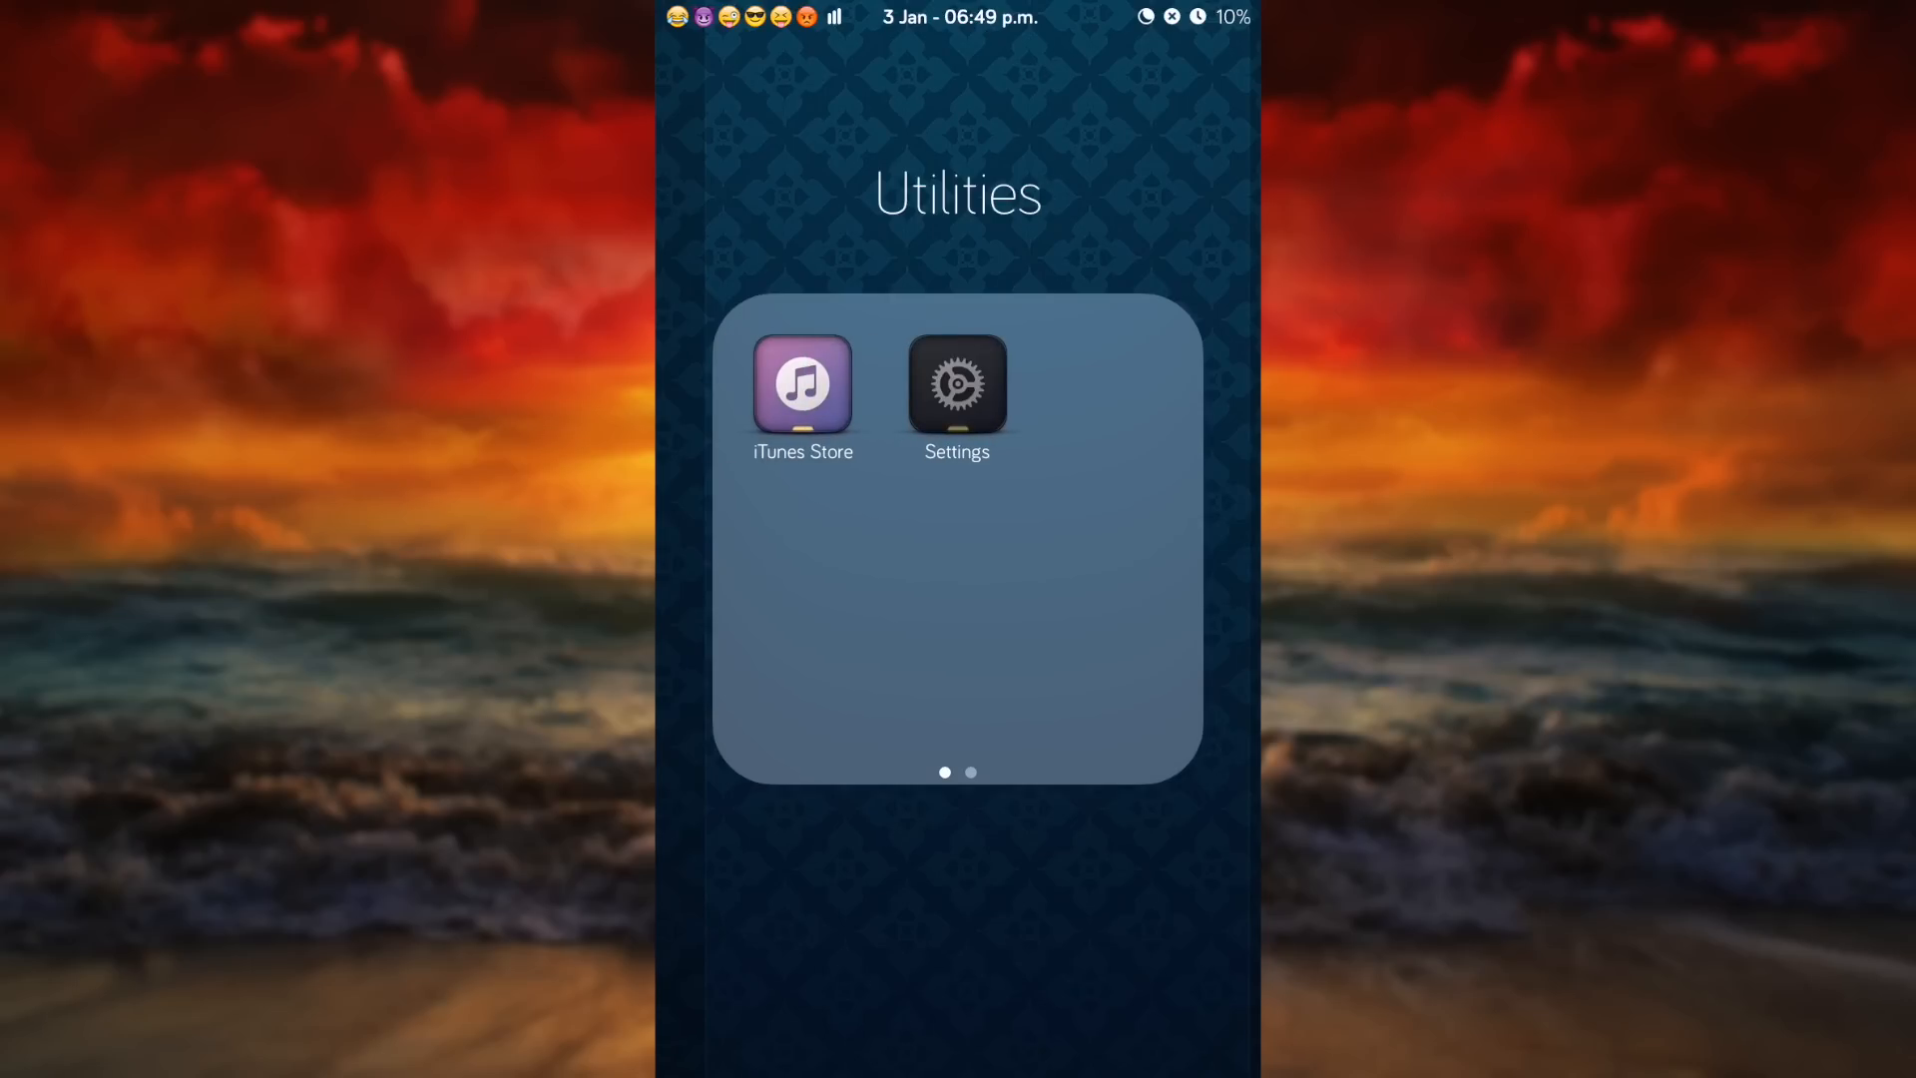
Drag Settings off the folder page so it vanishes, leaving only iTunes Store.
left_click_drag(956, 385, 1205, 541)
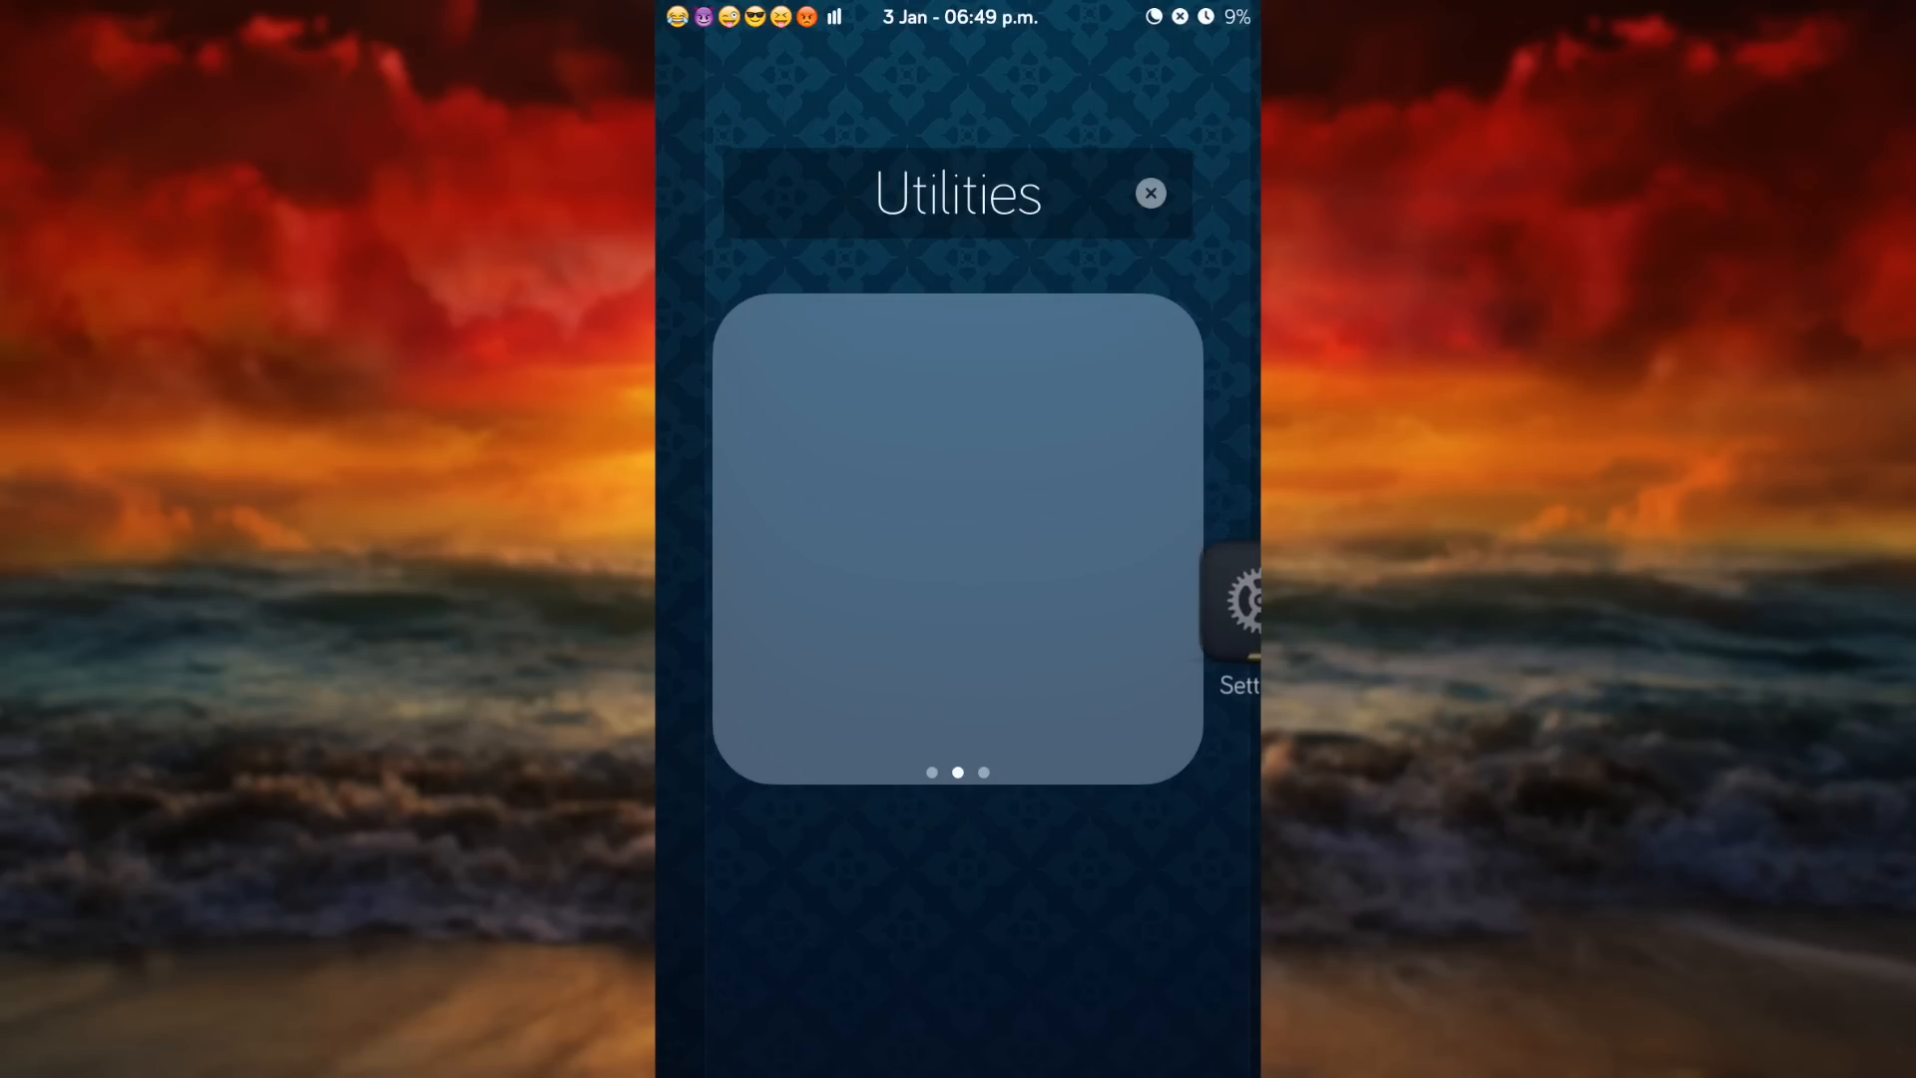
scroll("left", 3)
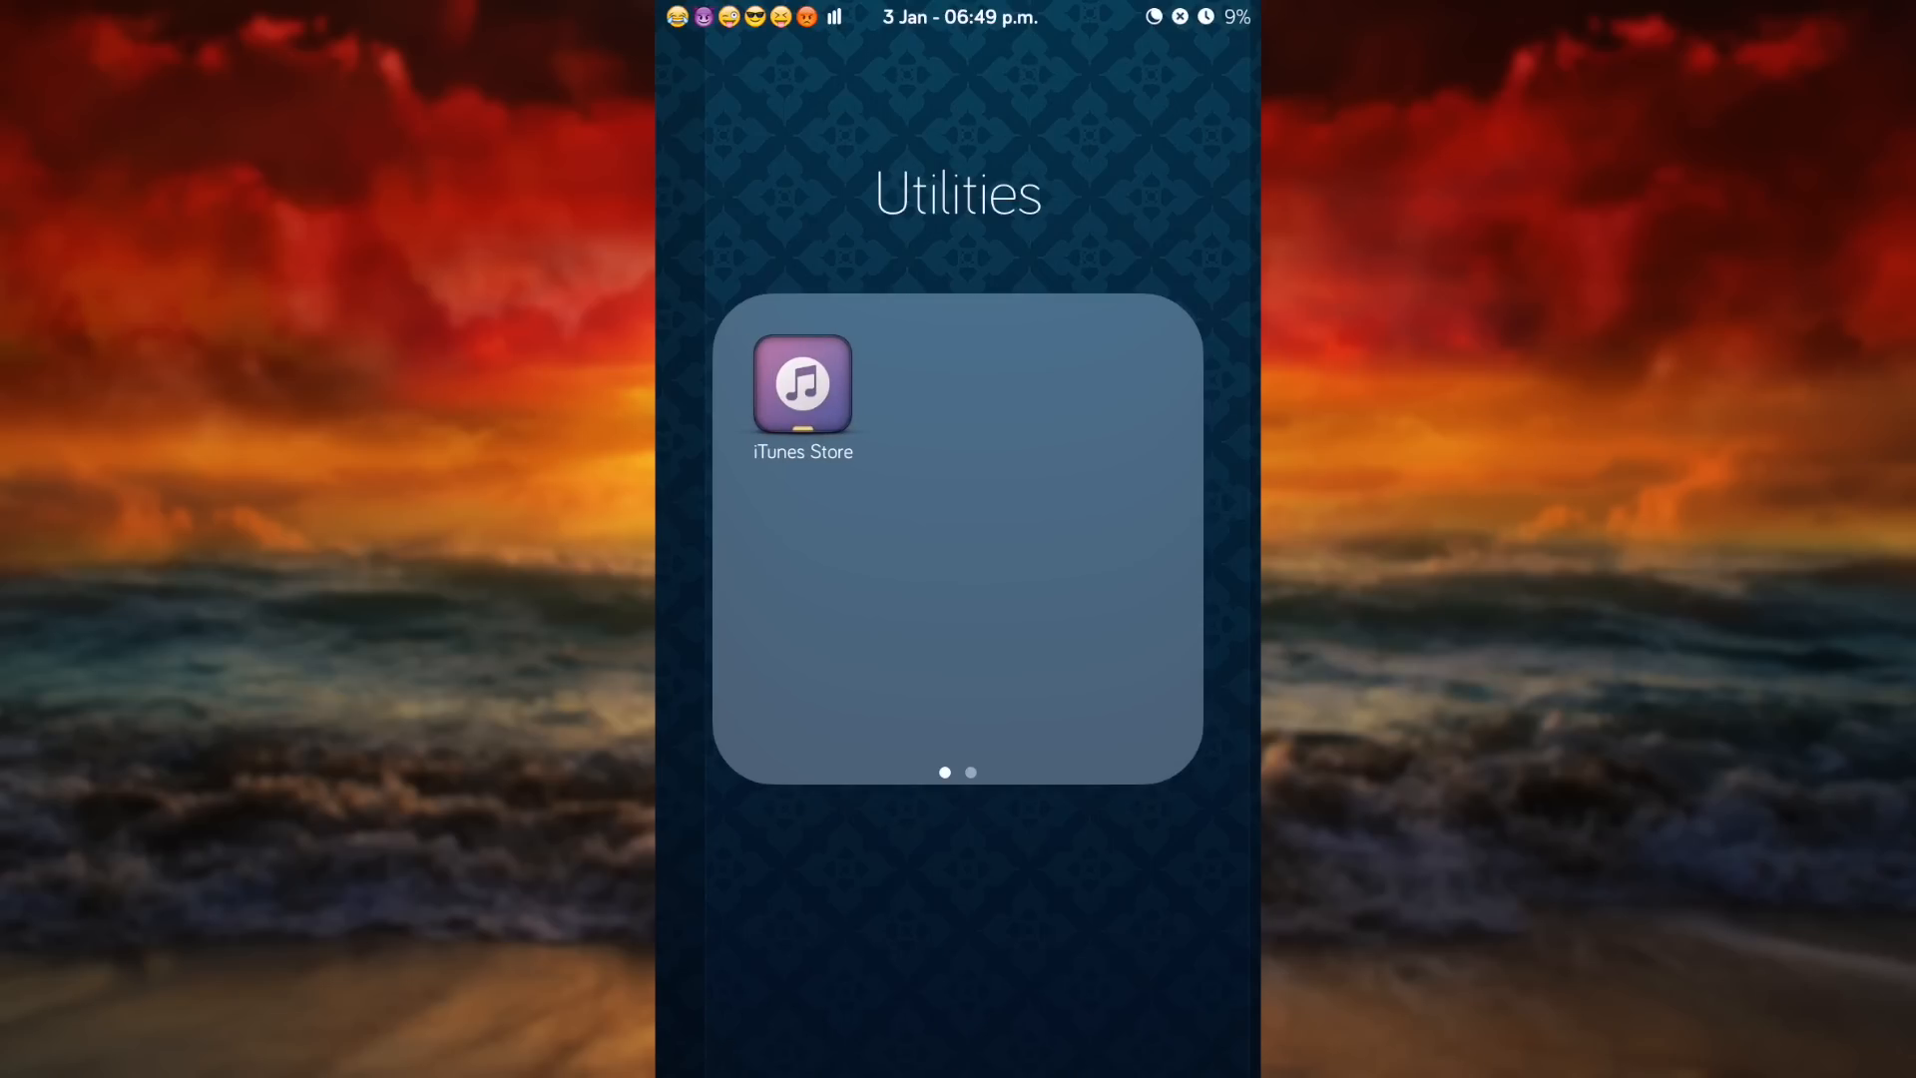
Drag iTunes Store past the folder edge so Utilities holds no visible apps.
left_click_drag(803, 383, 1156, 563)
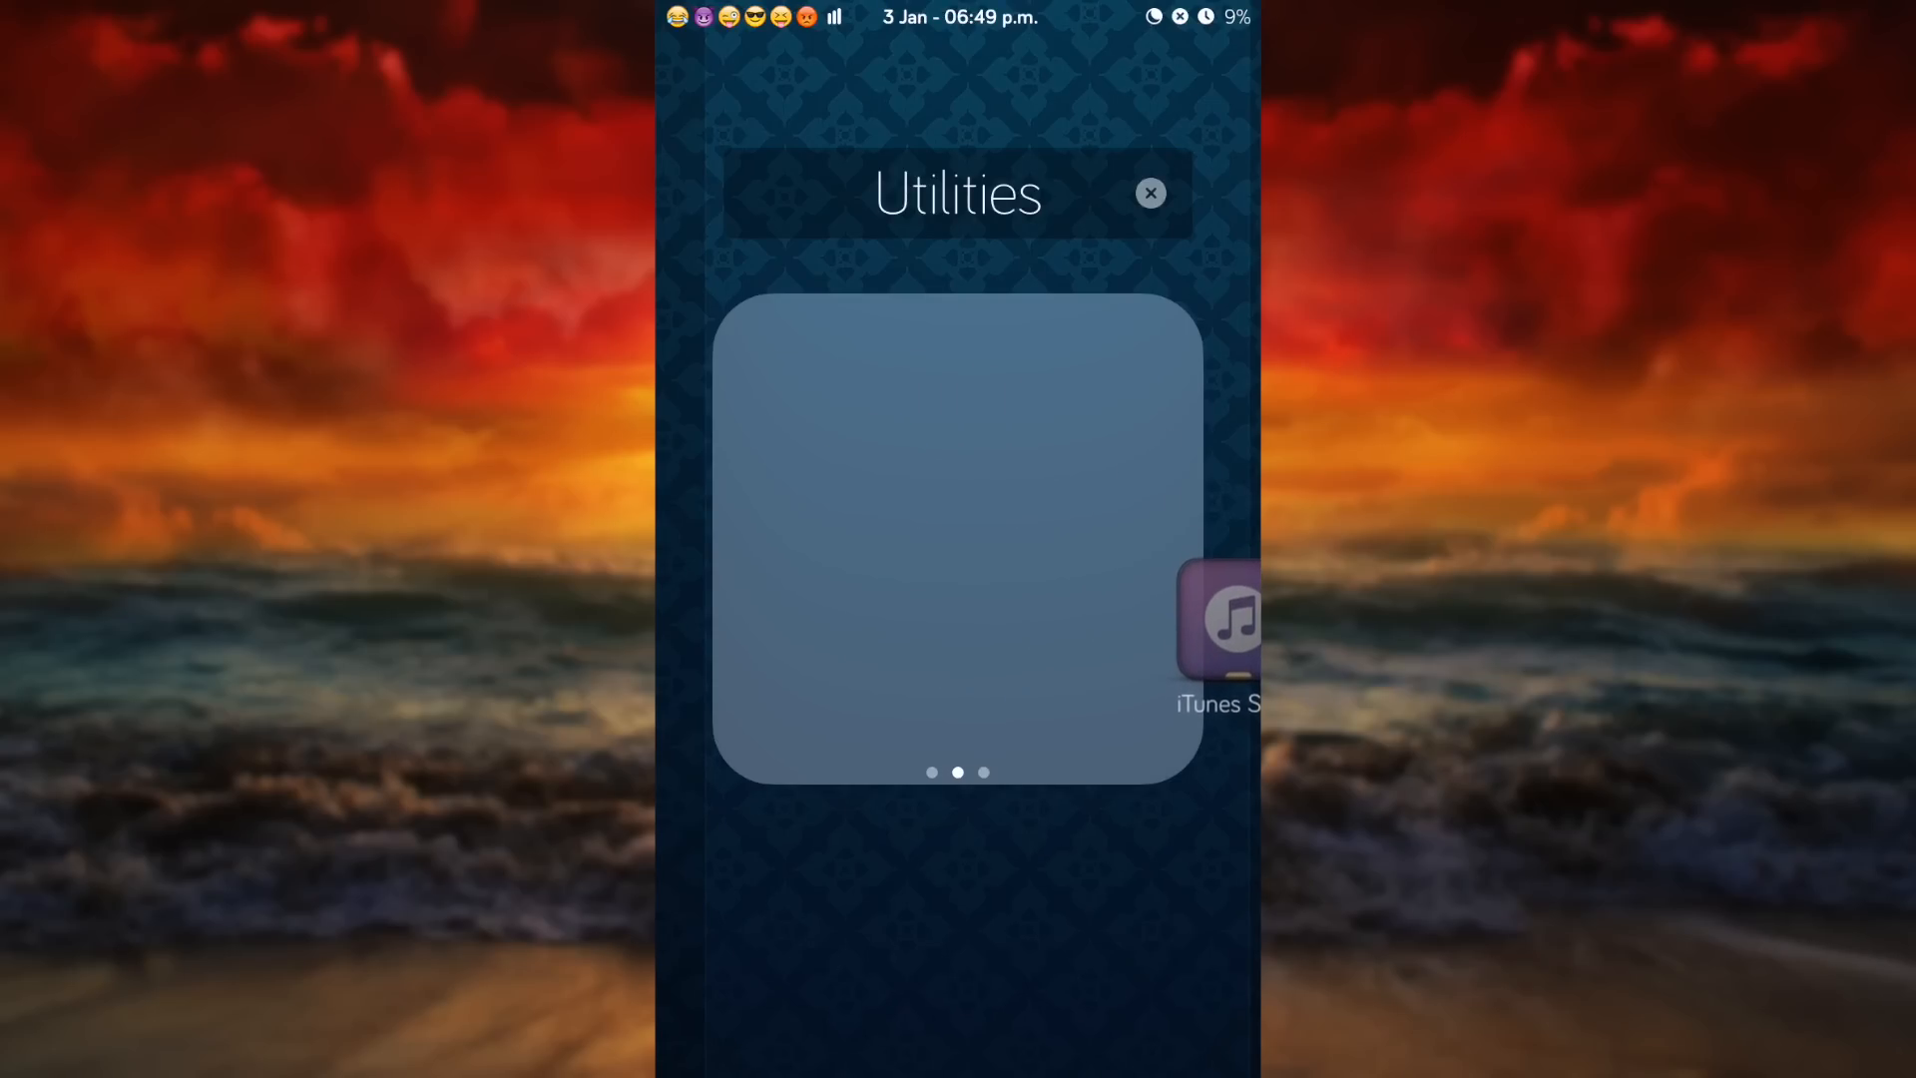
left_click_drag(1221, 617, 703, 56)
type("s")
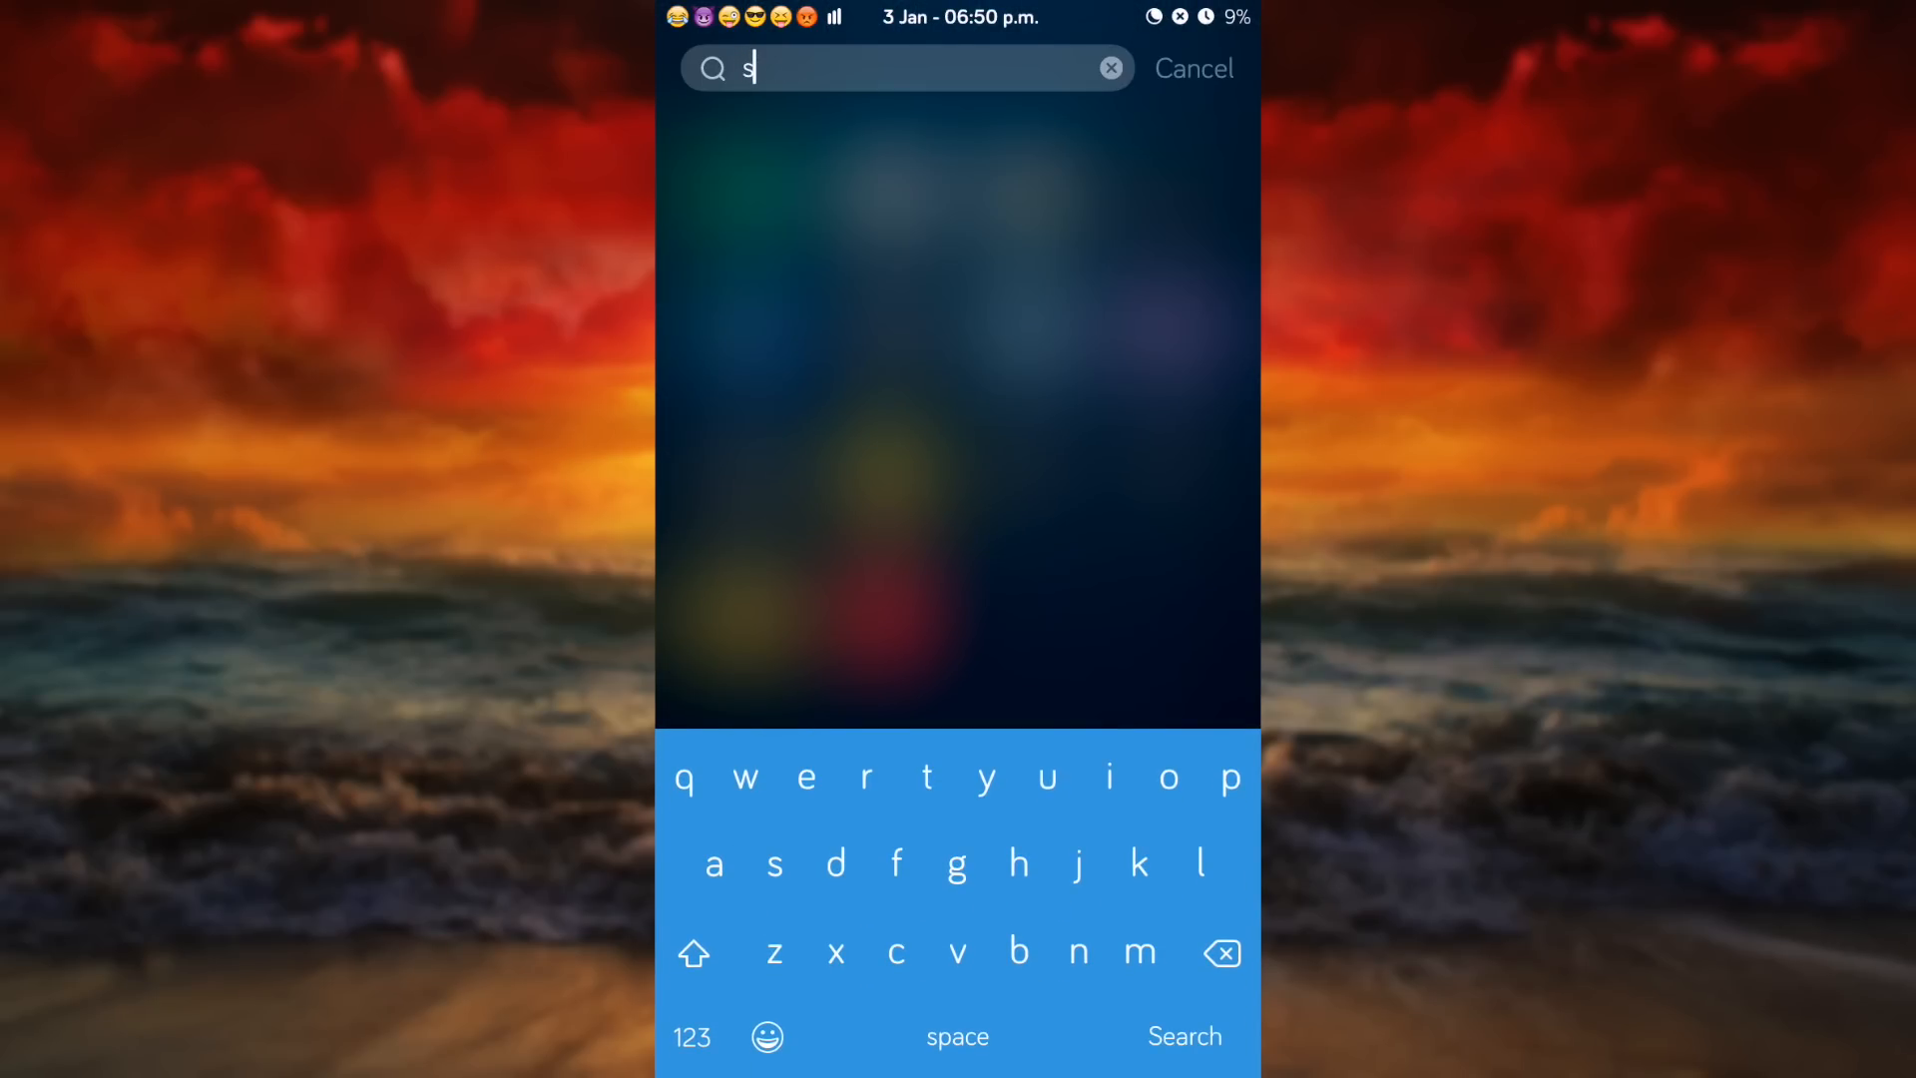
Search Spotlight for "setti" and launch the hidden Settings app from Top Hits.
type("ett")
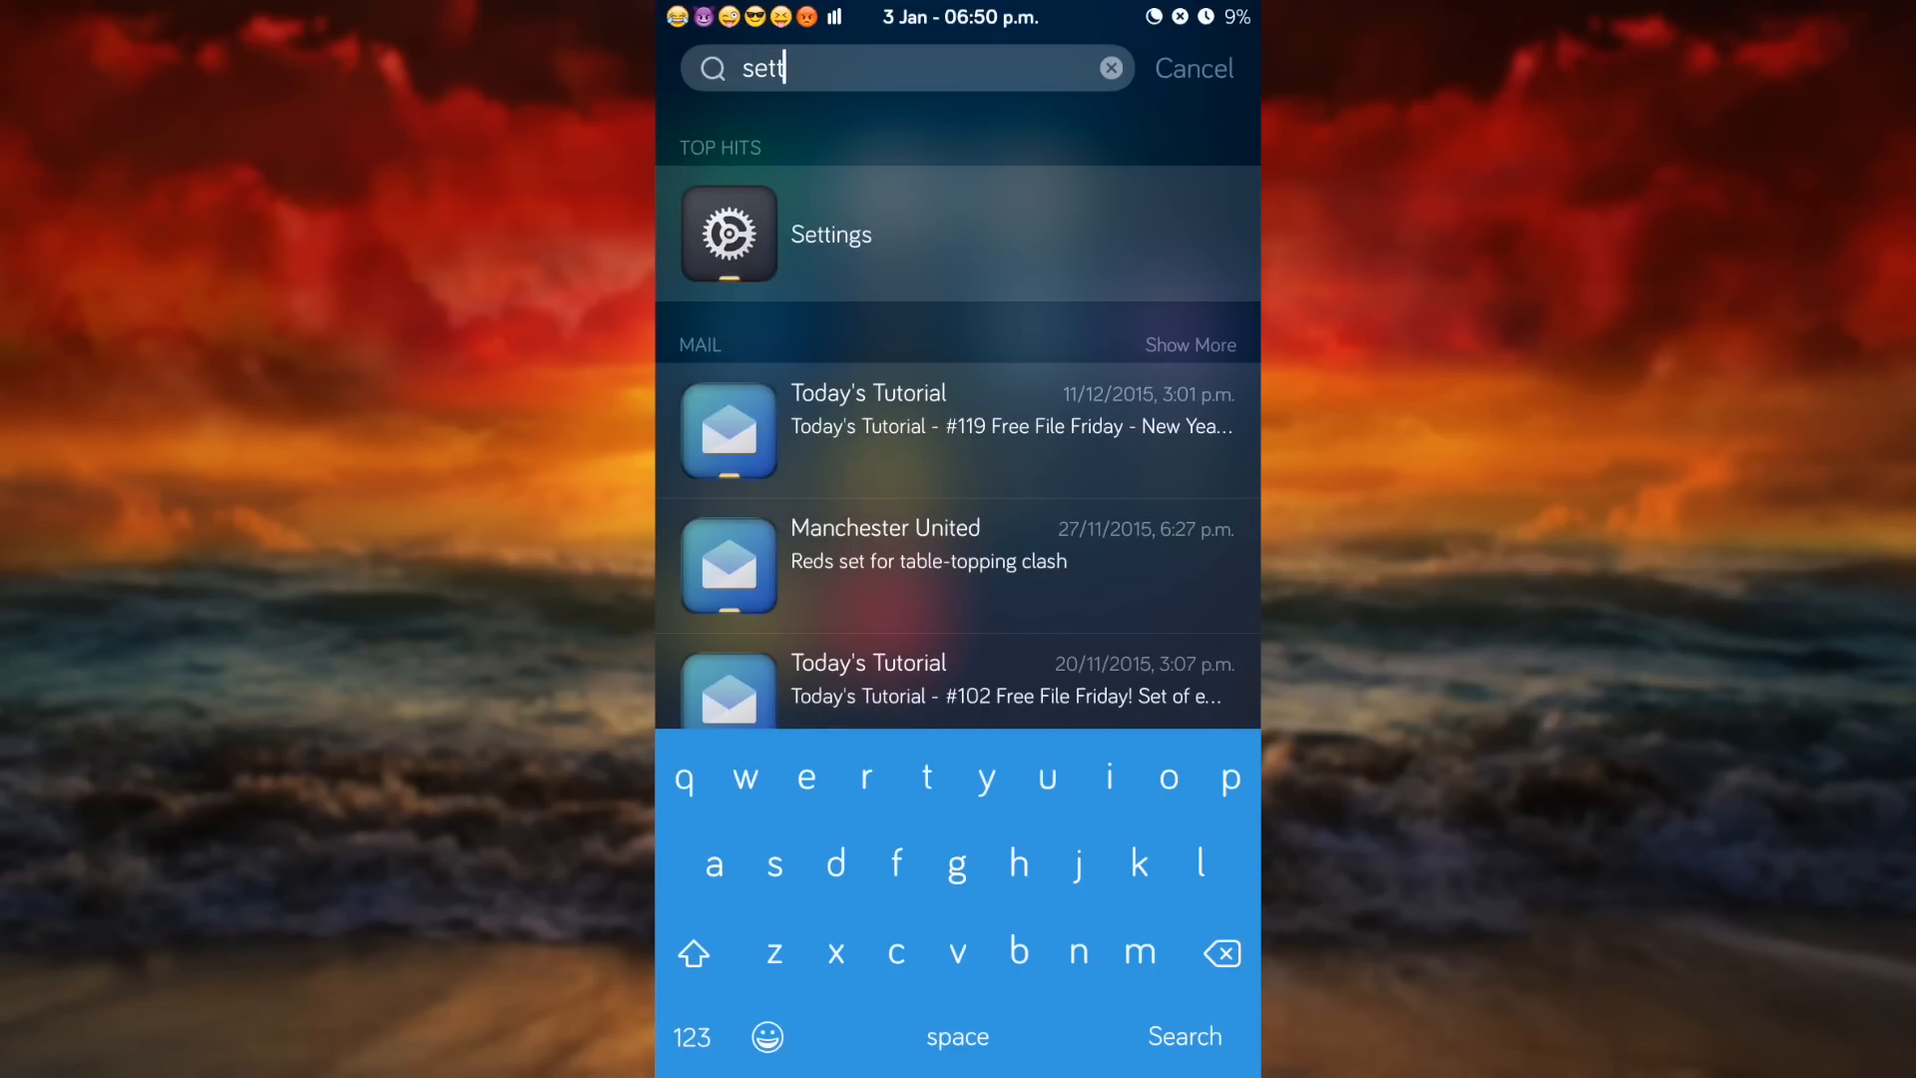
type("i")
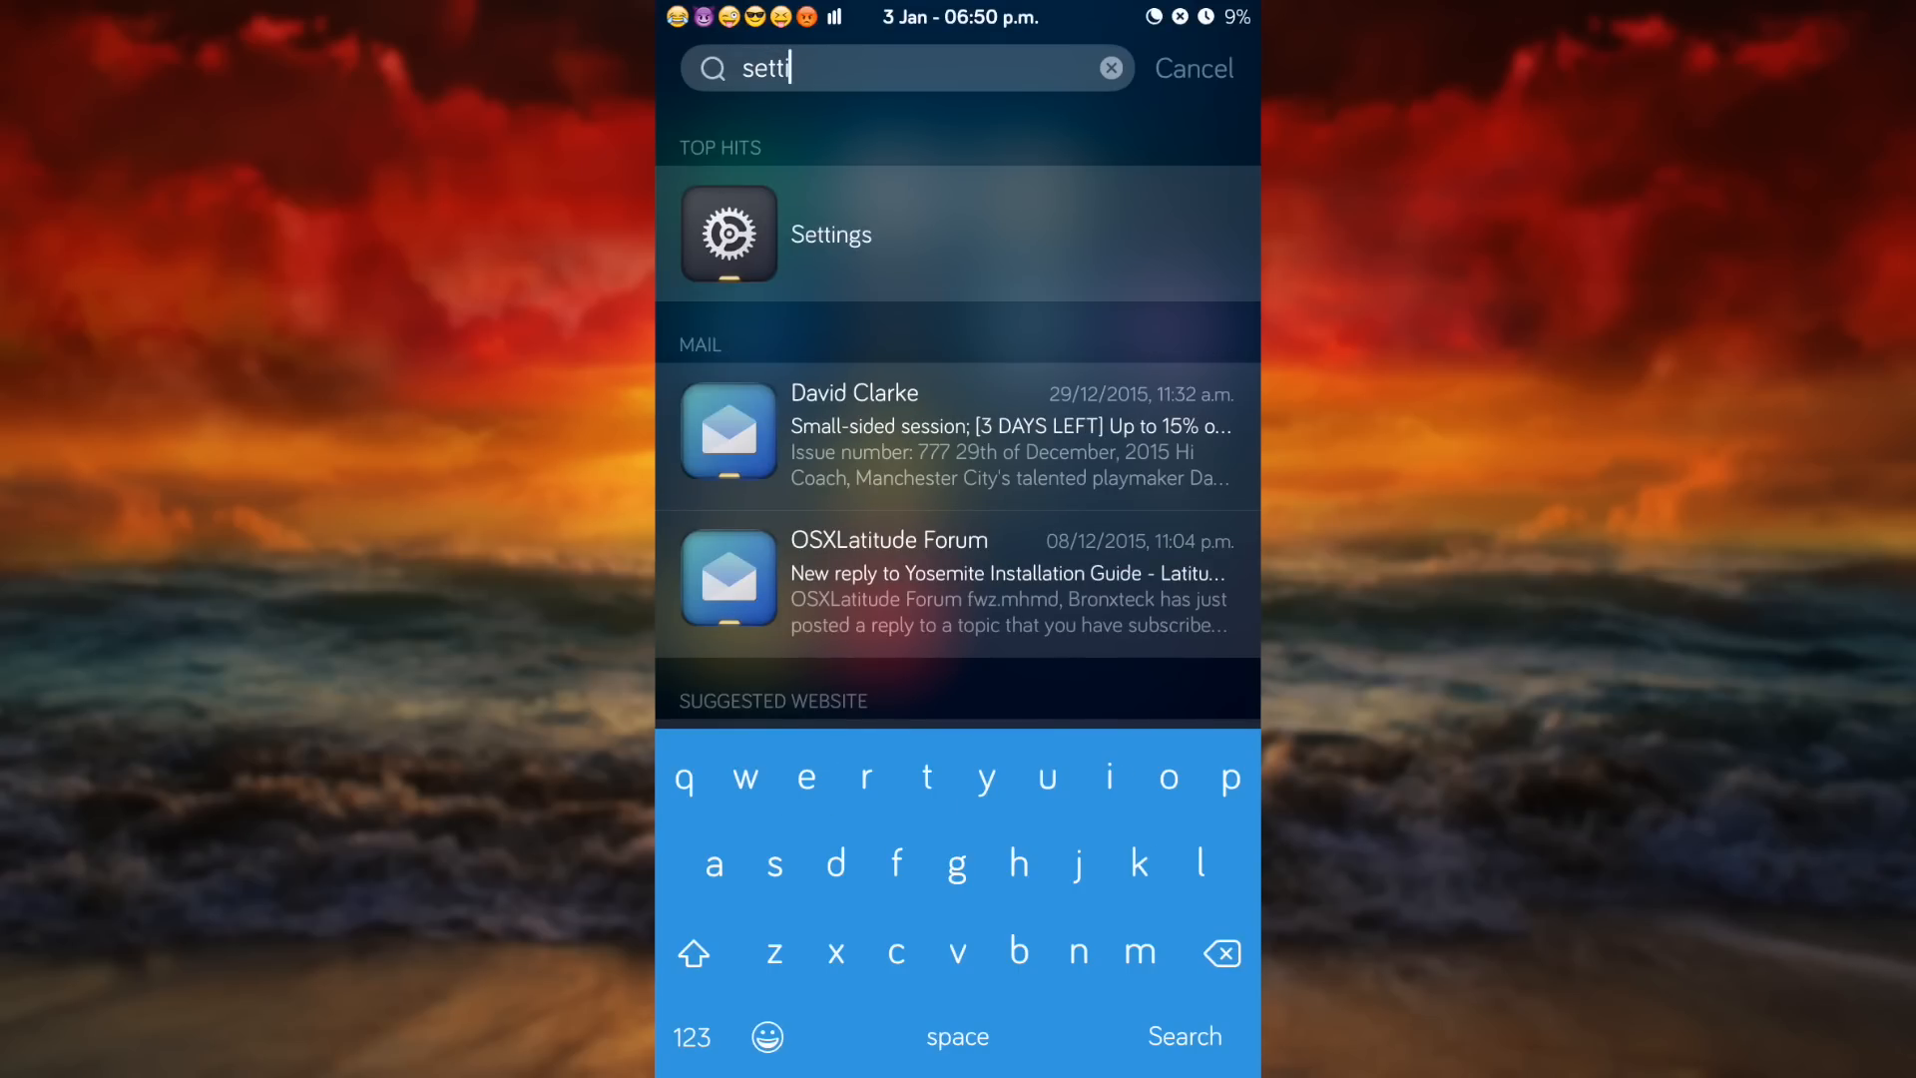
left_click(831, 234)
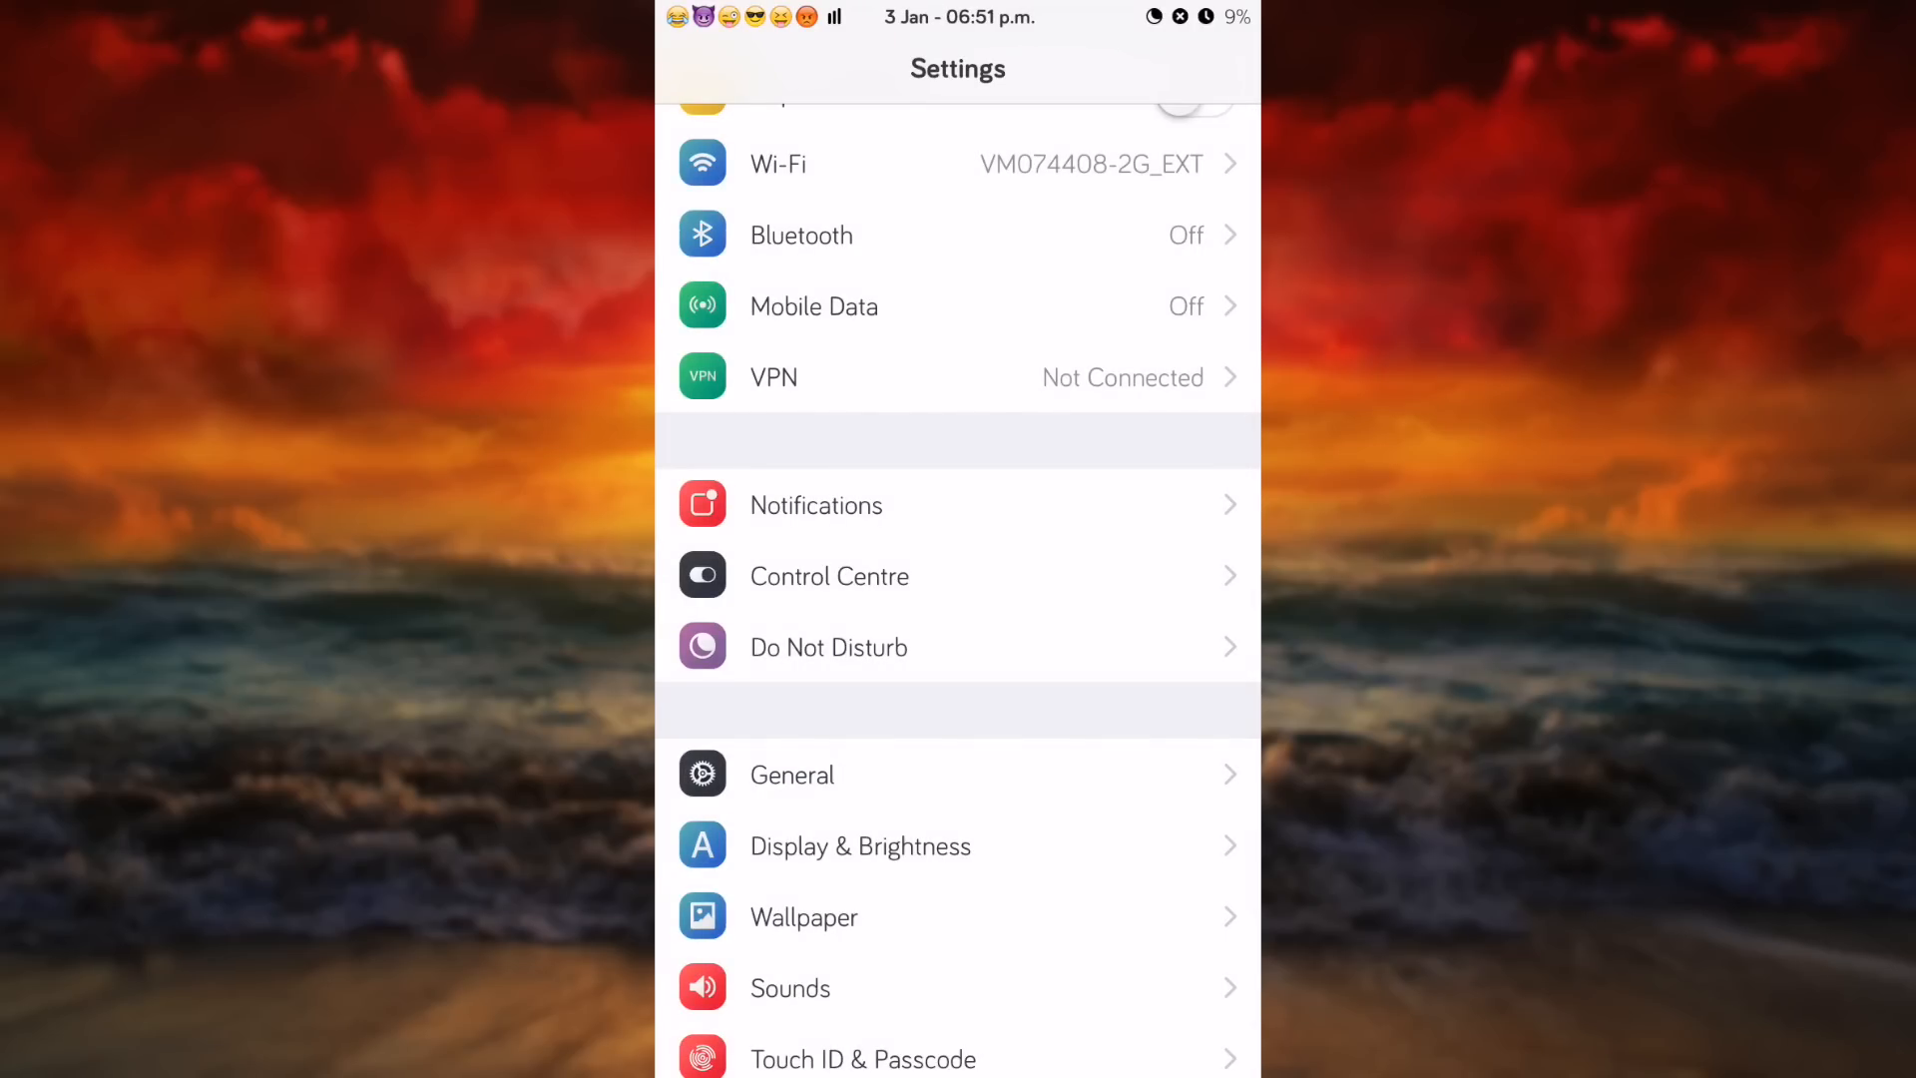
Return to the home screen with the Home button.
key("home")
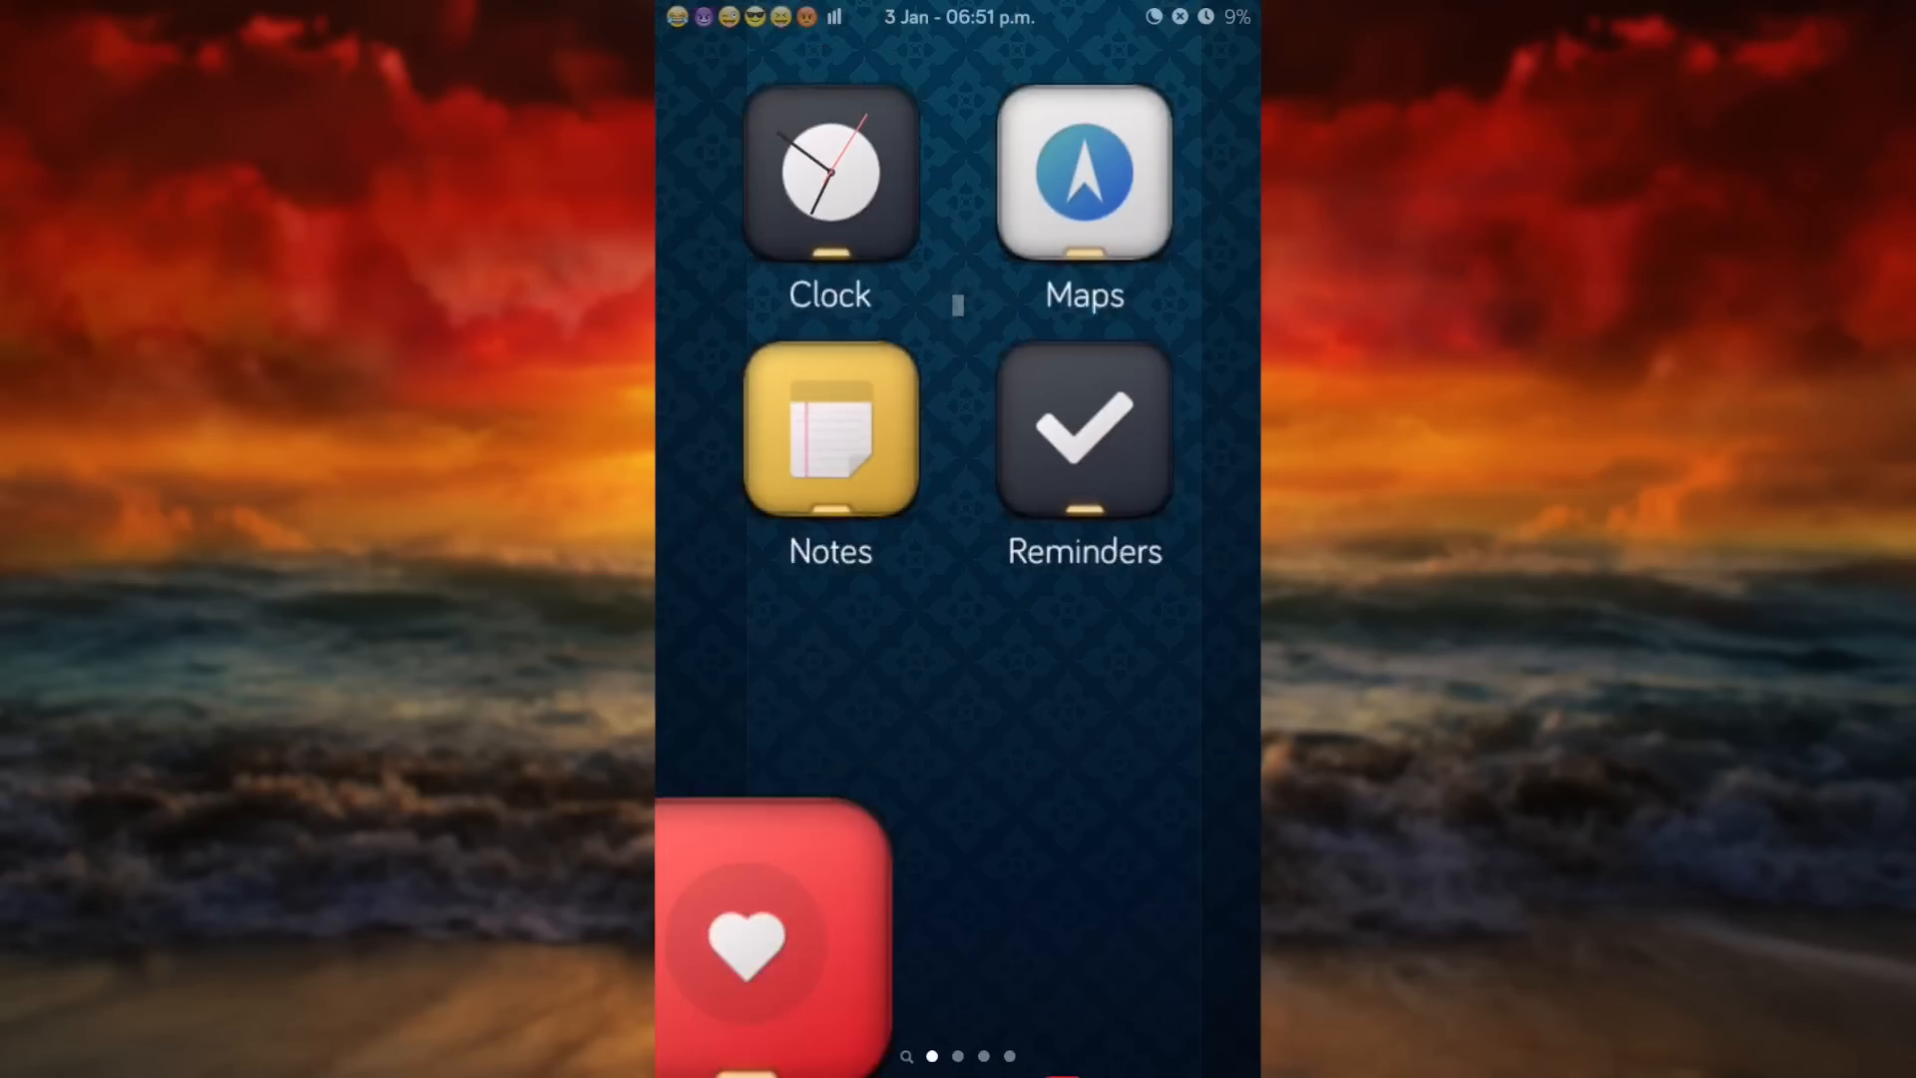